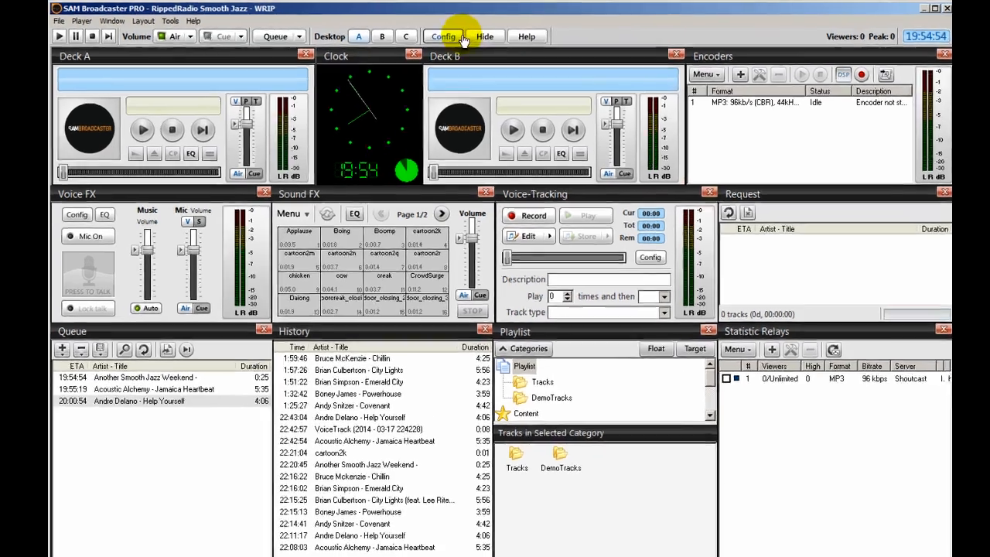
- Review the HTML Output FTP directories (sam-folder/, pictures/) and the Request Policy settings
click(445, 36)
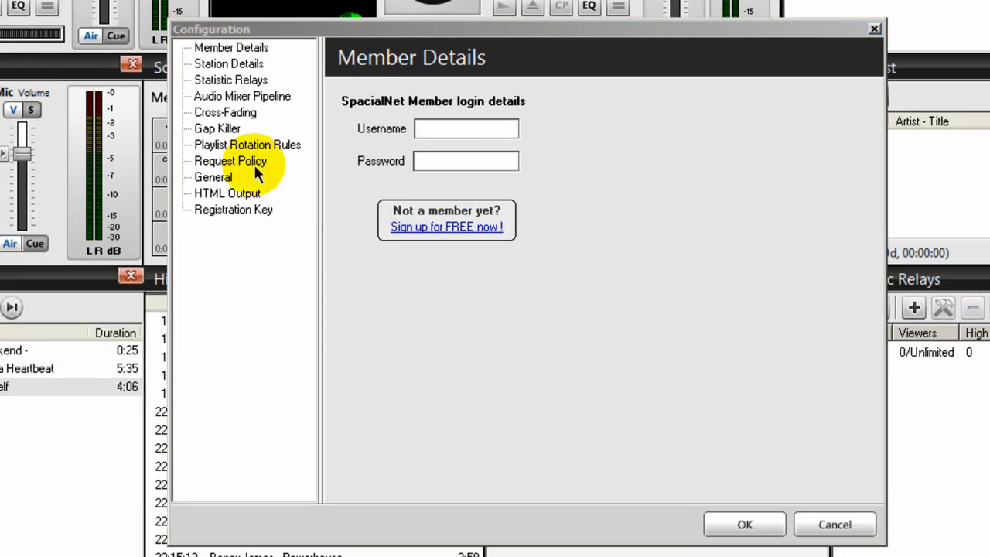
click(226, 193)
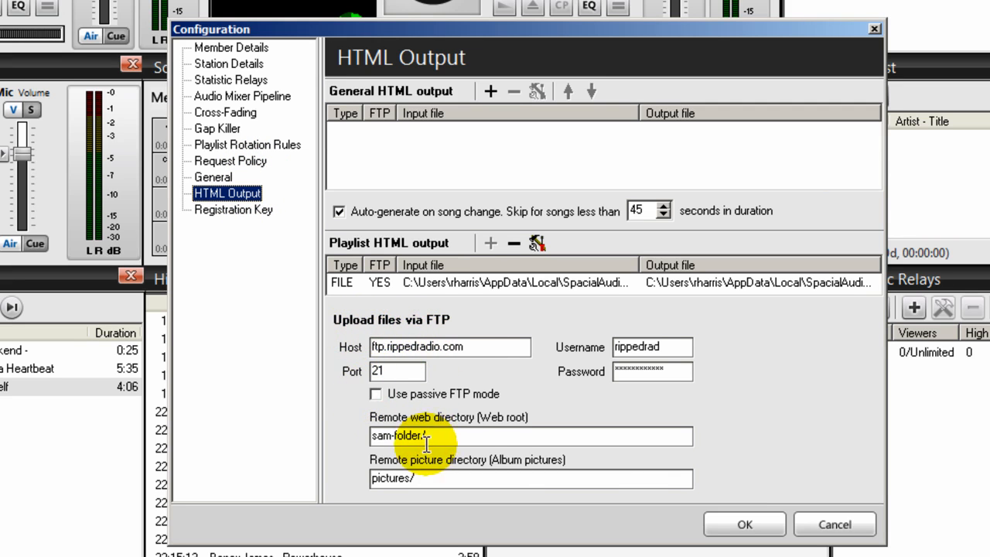
mouse_move(435, 433)
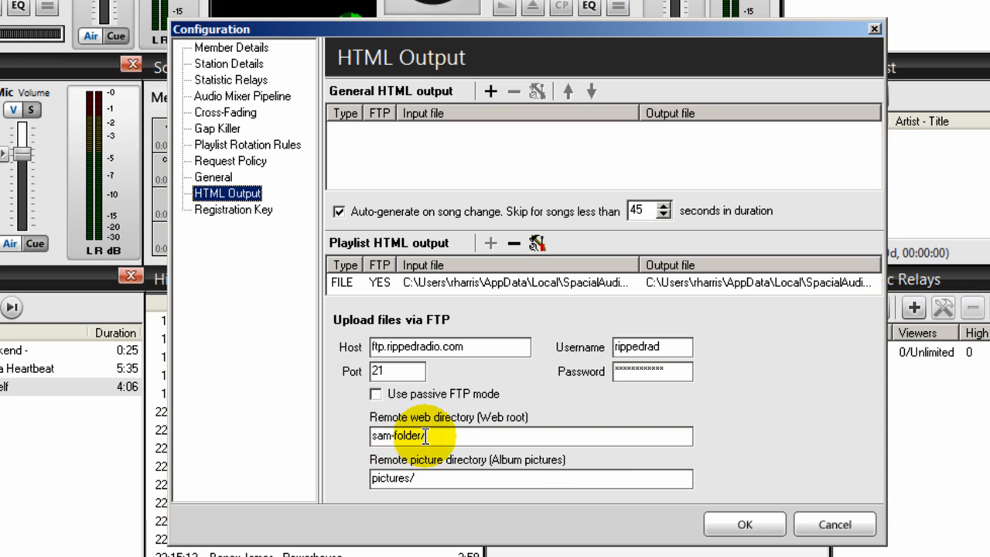
mouse_move(433, 451)
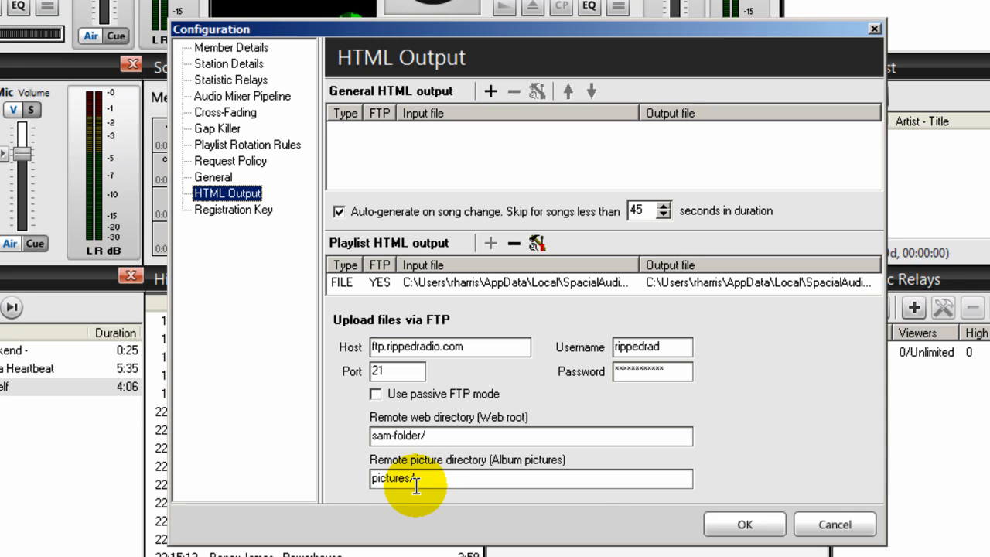
mouse_move(270, 193)
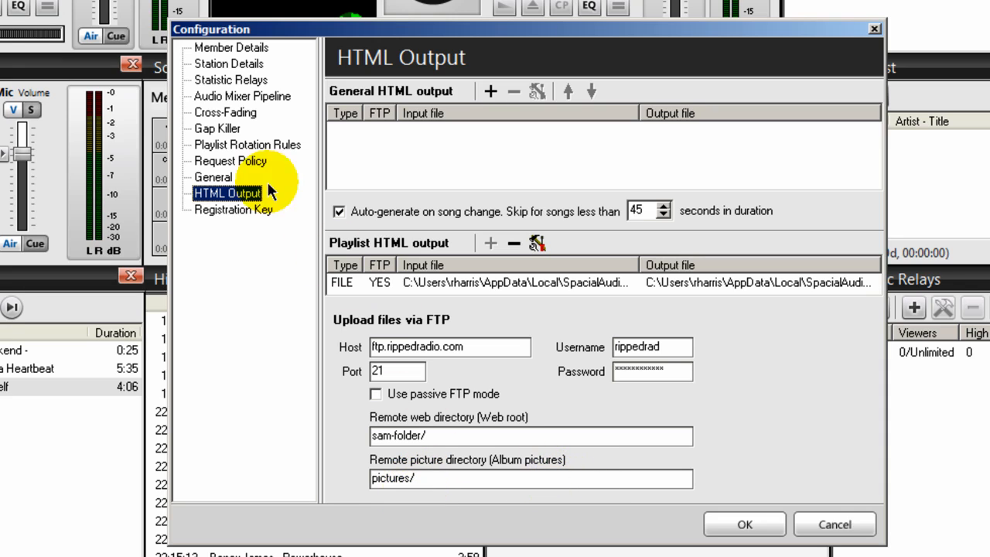
click(231, 161)
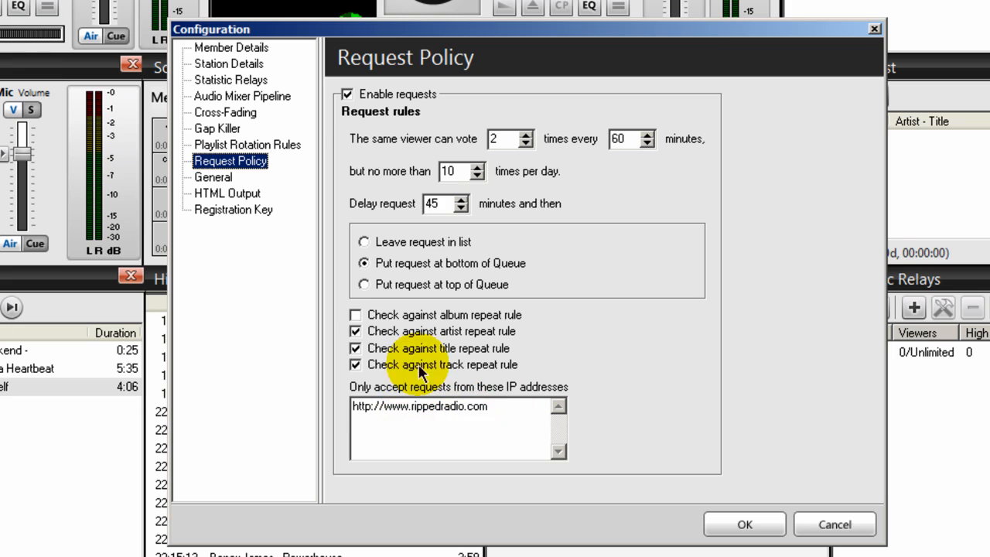
click(213, 177)
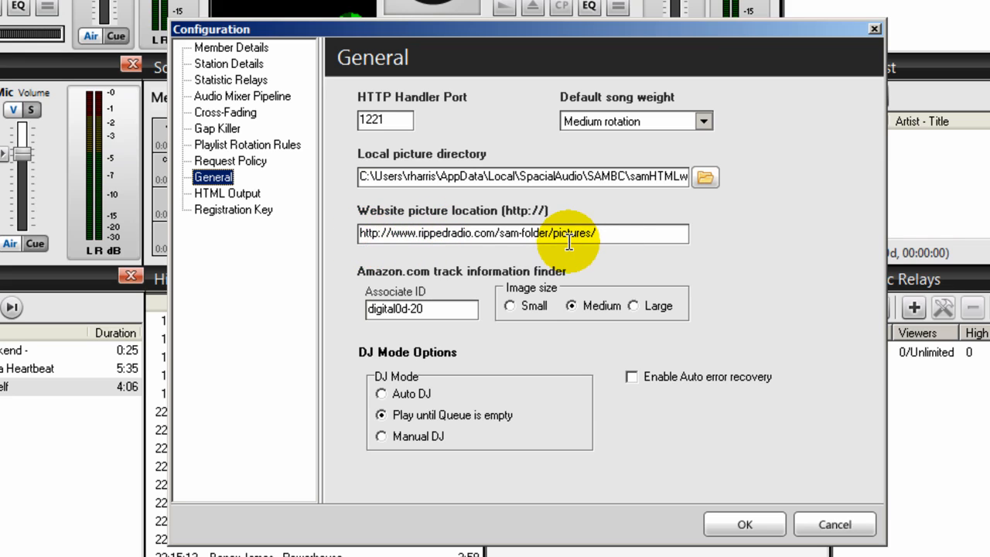
mouse_move(588, 252)
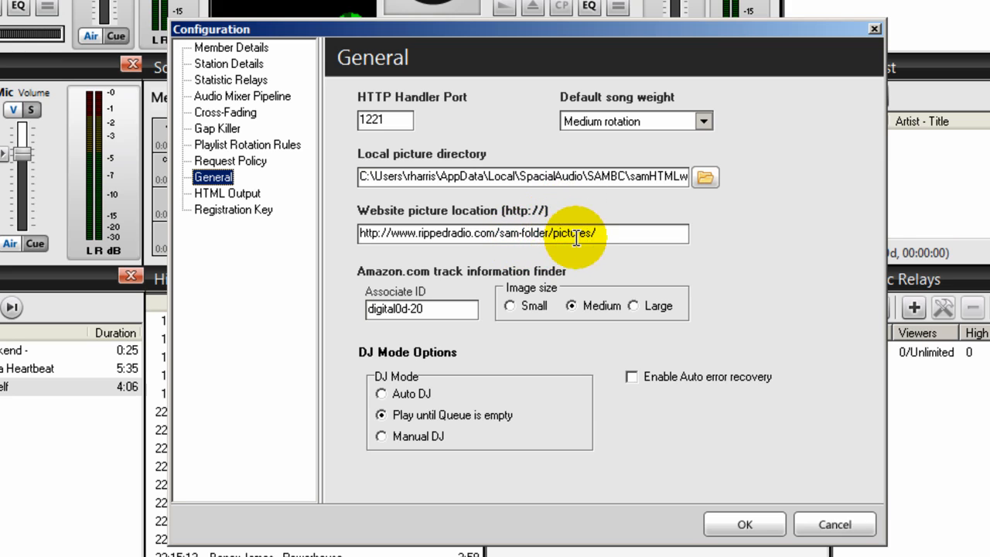
mouse_move(520, 240)
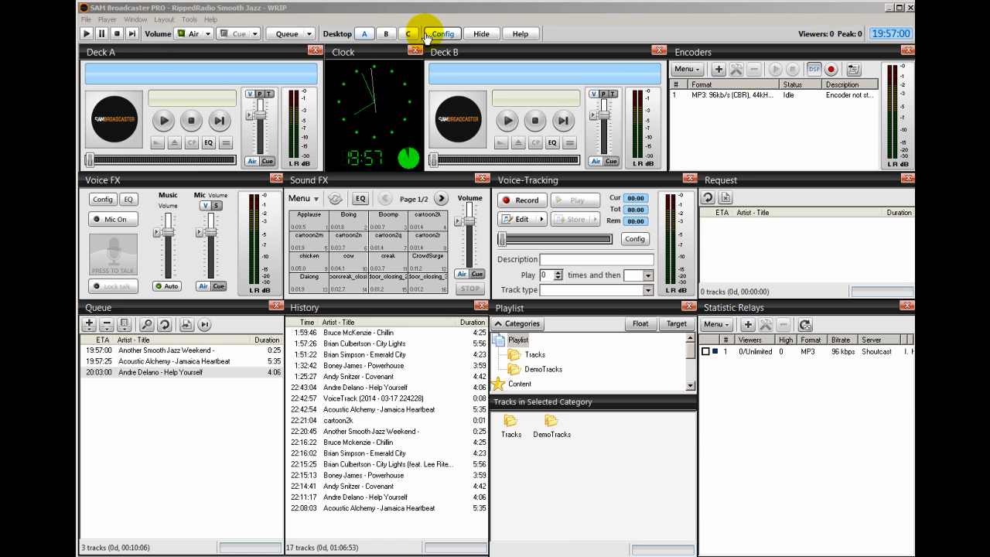
- Switch to desktop C to display the empty FTP Log window
click(408, 33)
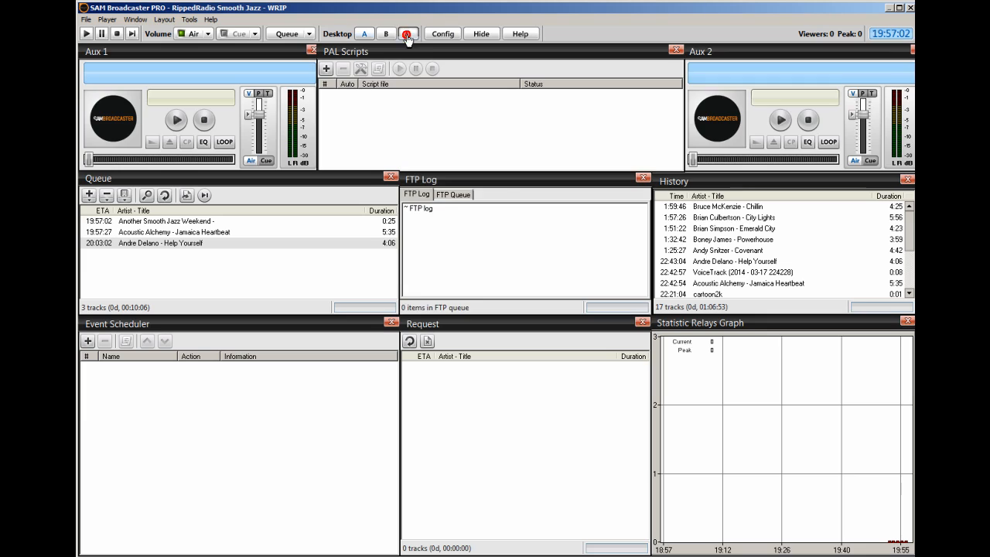
click(407, 33)
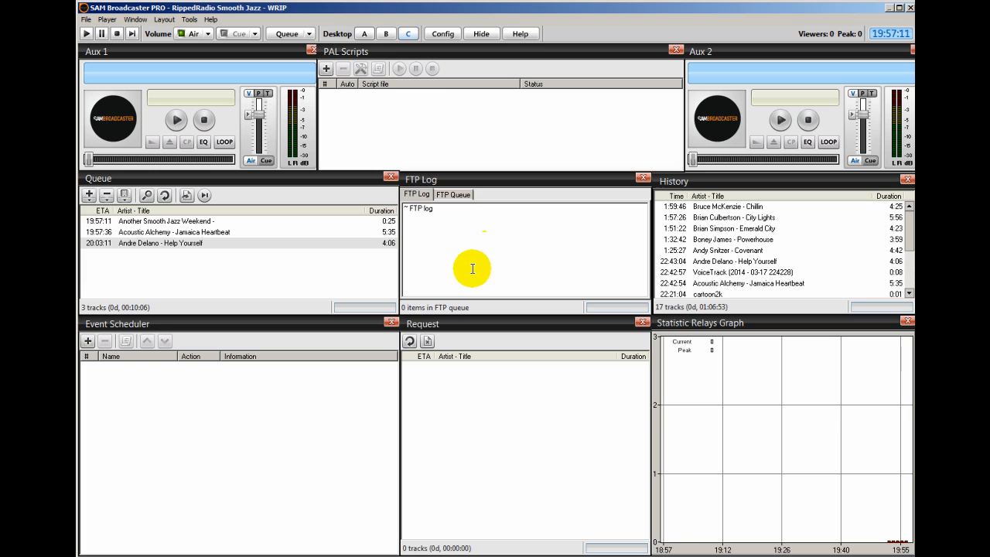
click(441, 33)
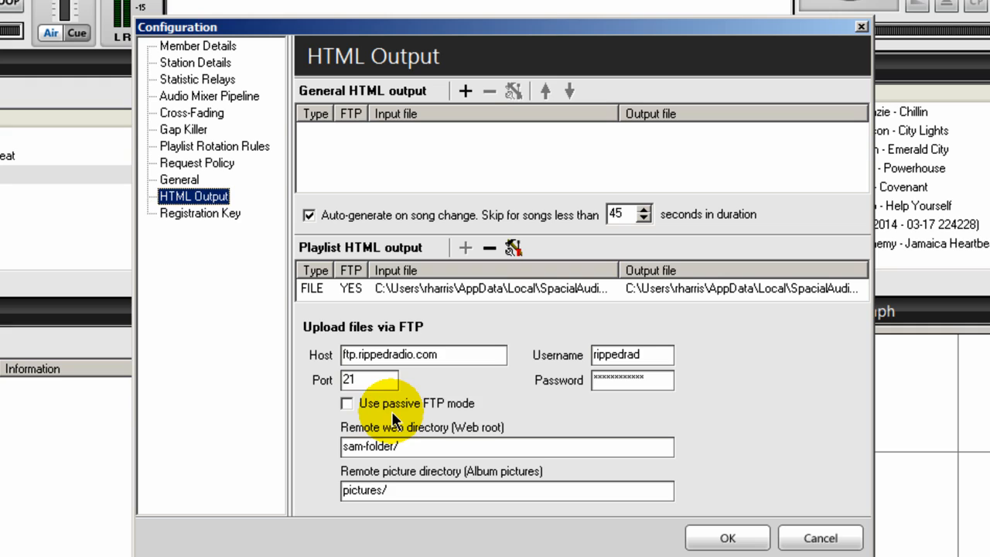
mouse_move(337, 416)
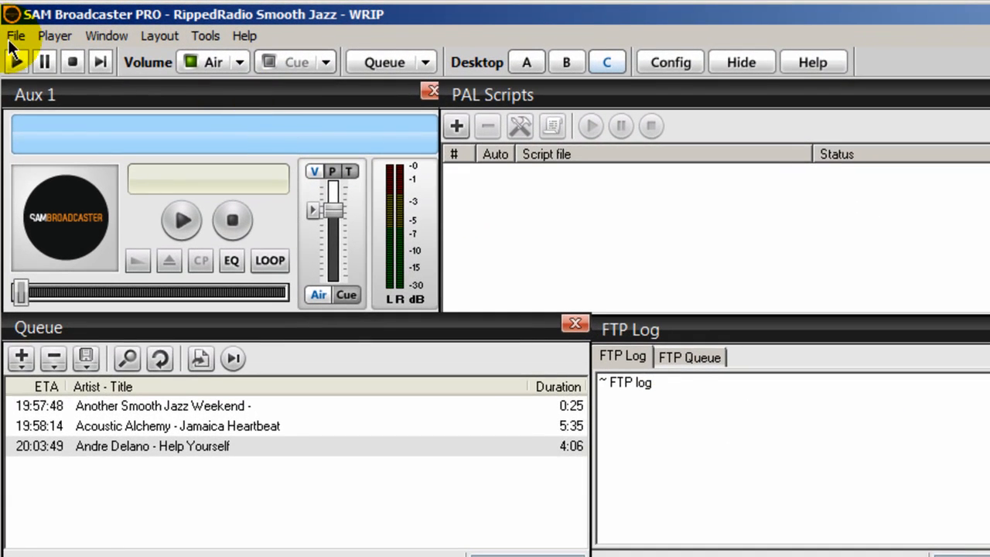
- Reopen the configuration, save it with OK, and show the Player menu
click(15, 36)
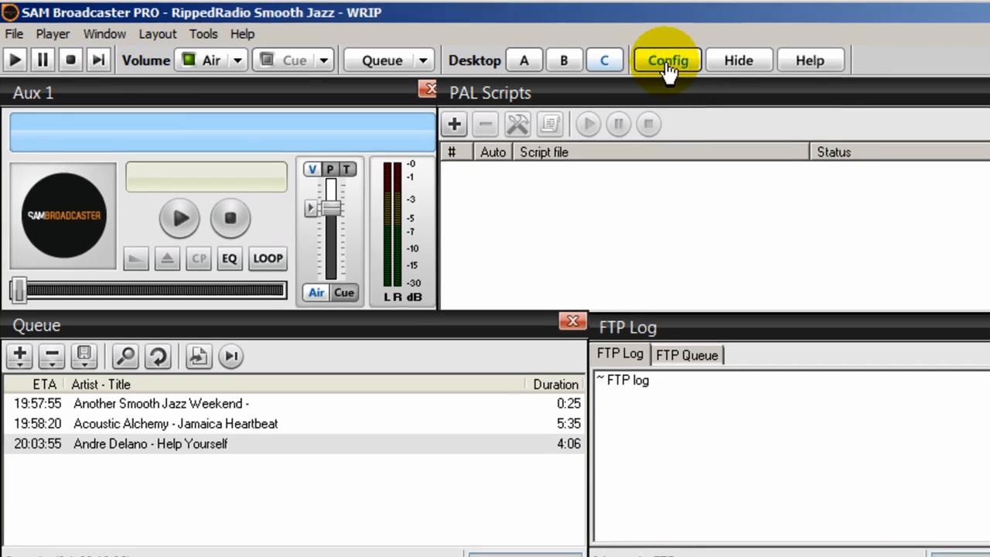
click(666, 60)
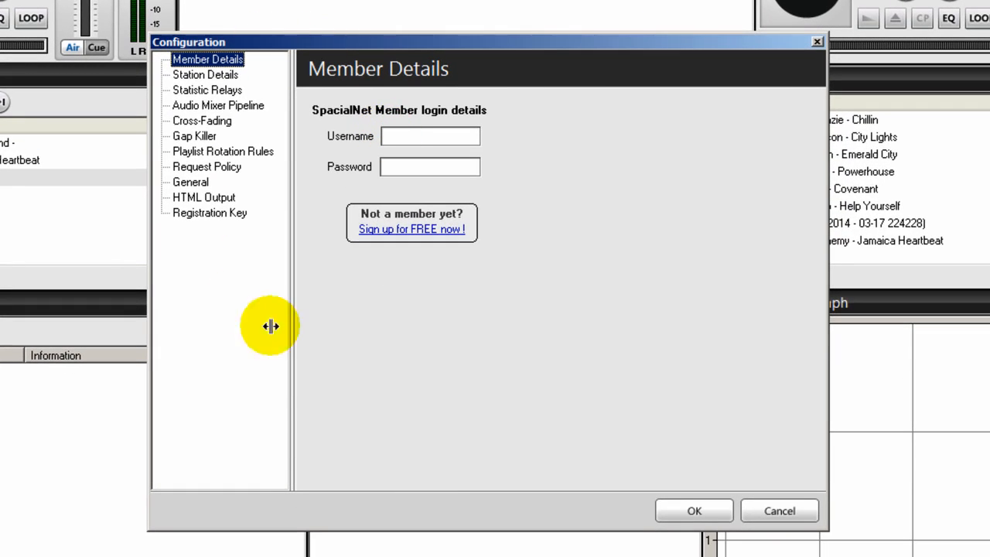
mouse_move(256, 112)
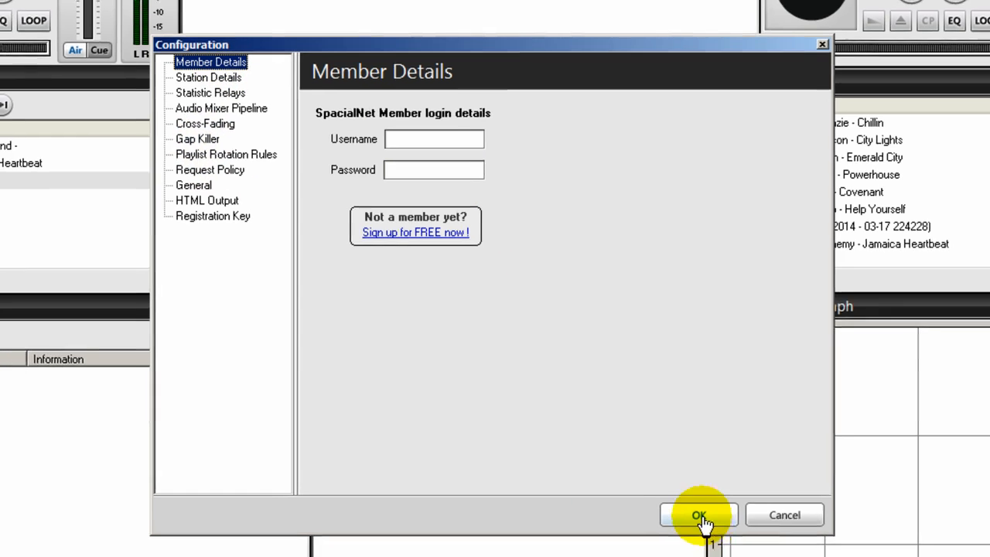
click(698, 515)
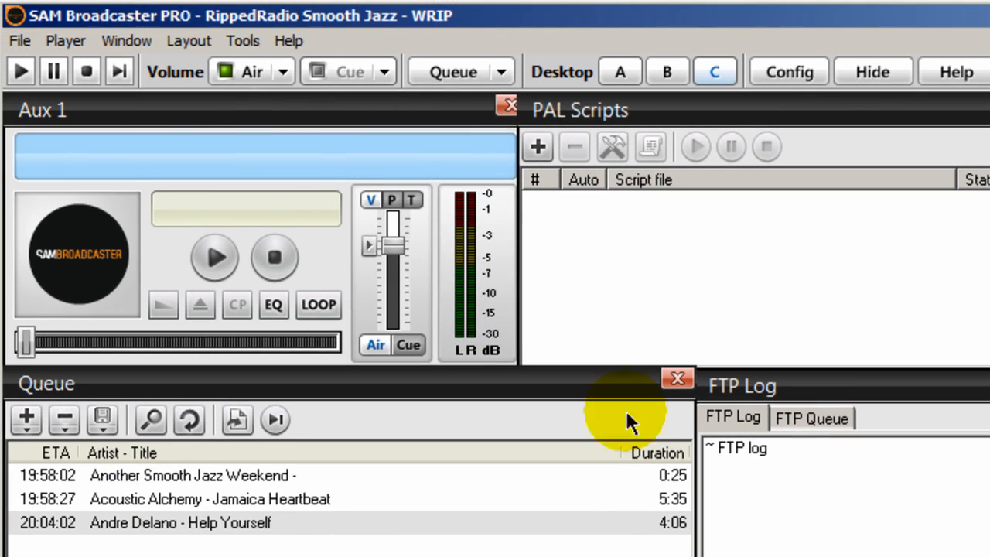
click(66, 40)
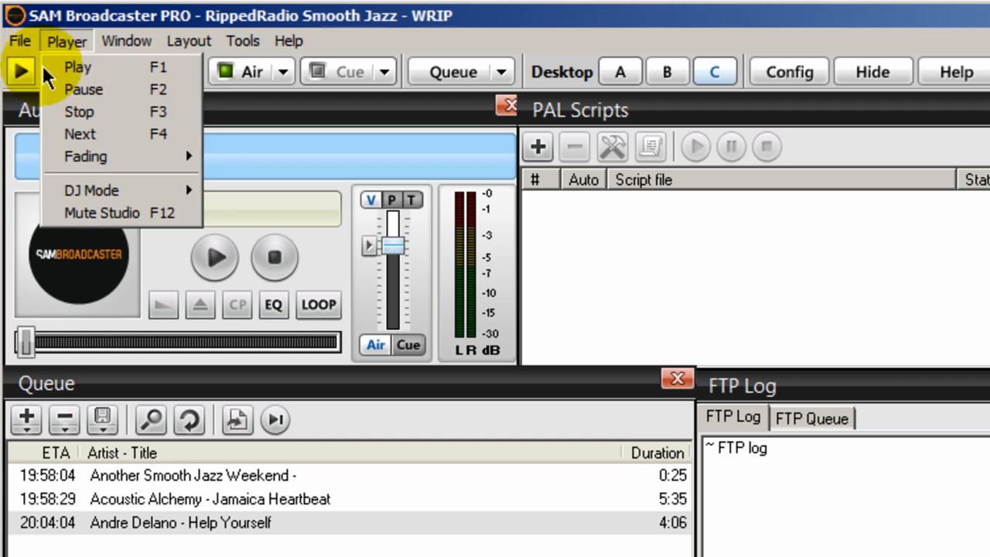